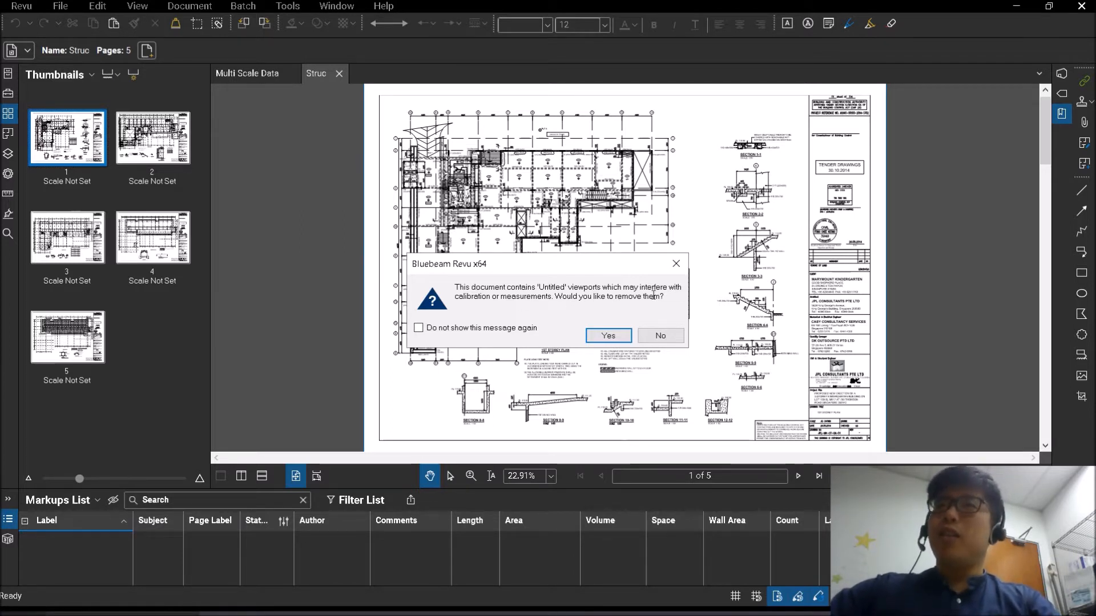
mouse_move(440, 258)
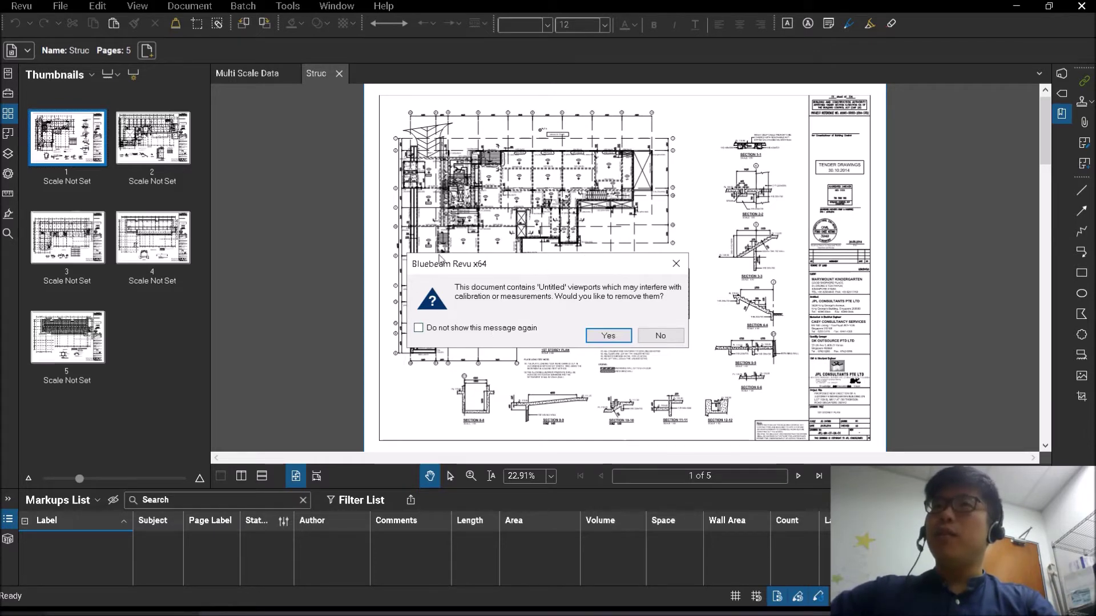
Open the Struc drawing and answer No to keep its Untitled viewports
double_click(567, 288)
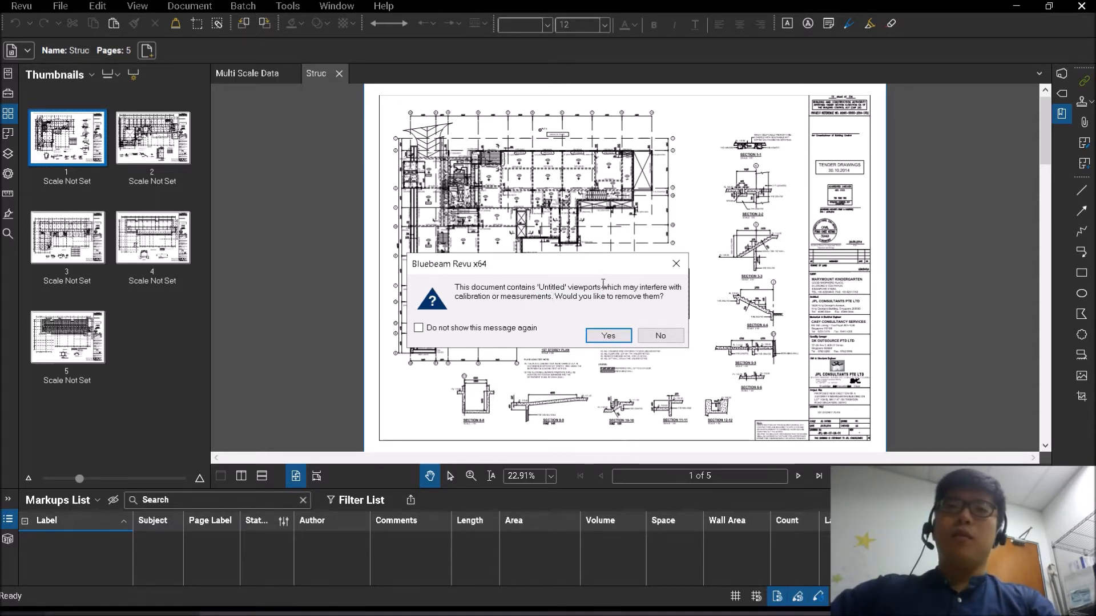
mouse_move(594, 283)
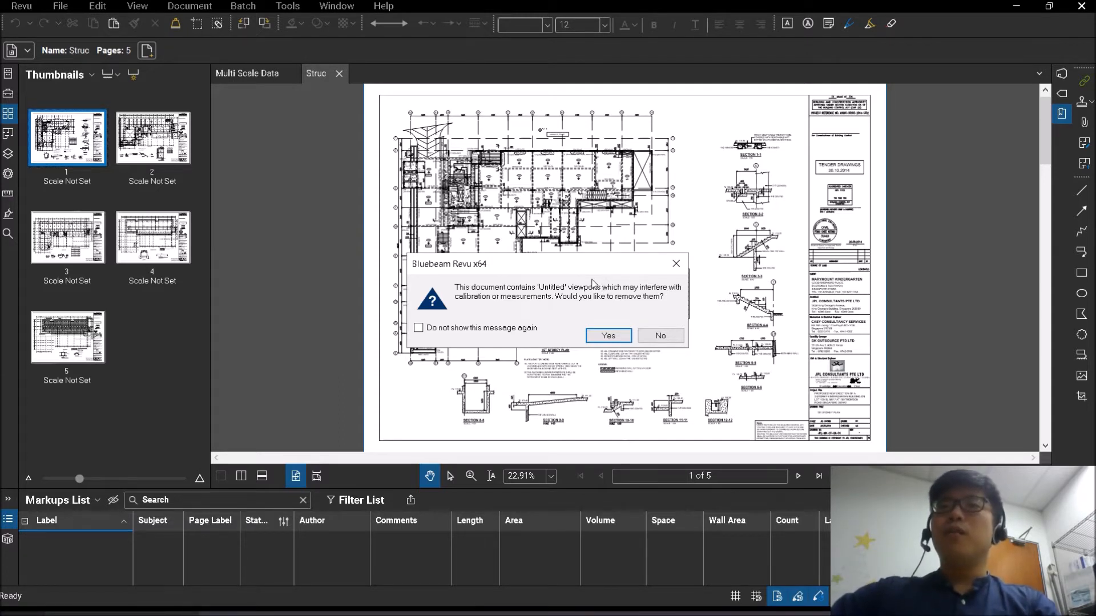
mouse_move(653, 310)
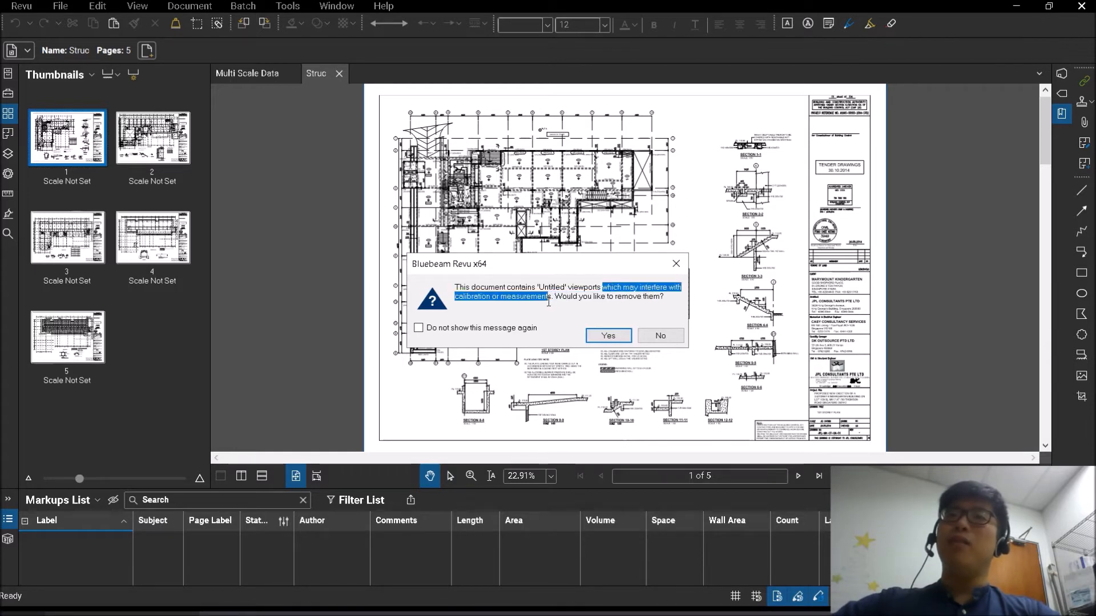
mouse_move(628, 312)
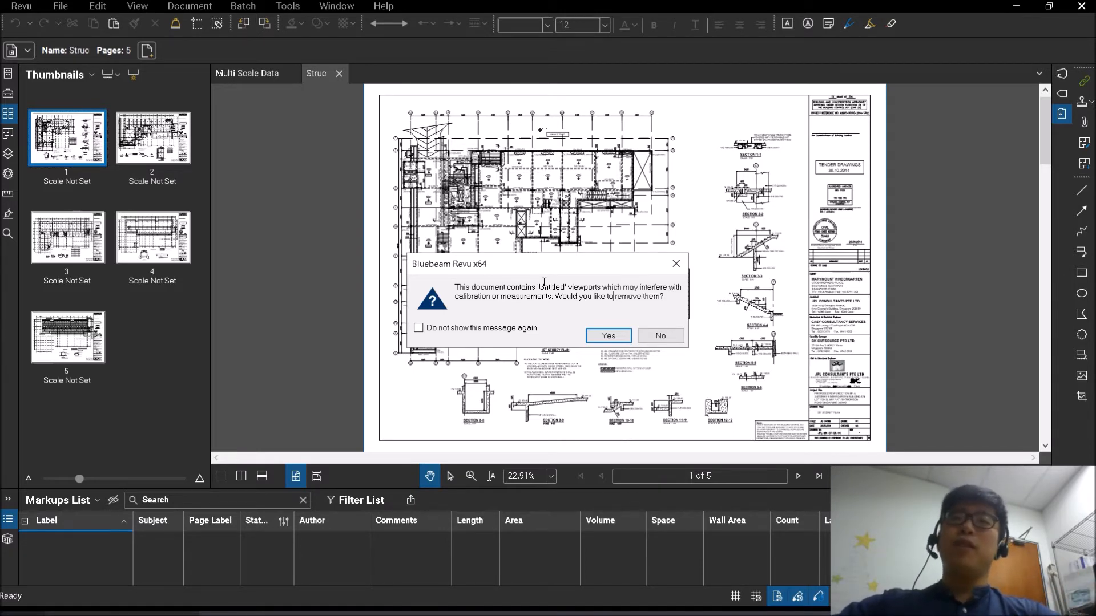
mouse_move(676, 264)
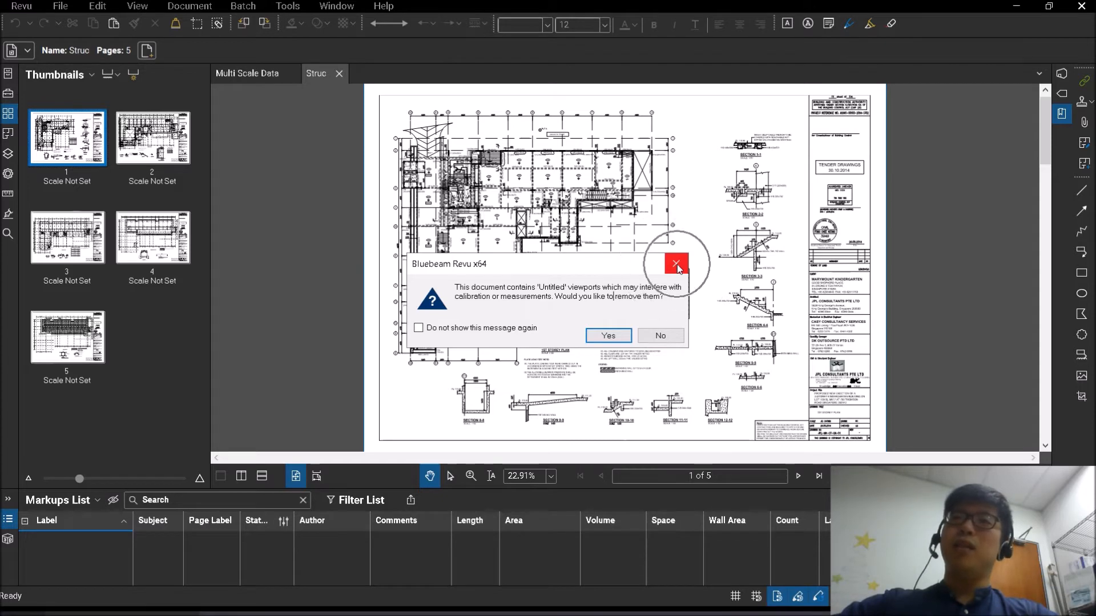
mouse_move(660, 335)
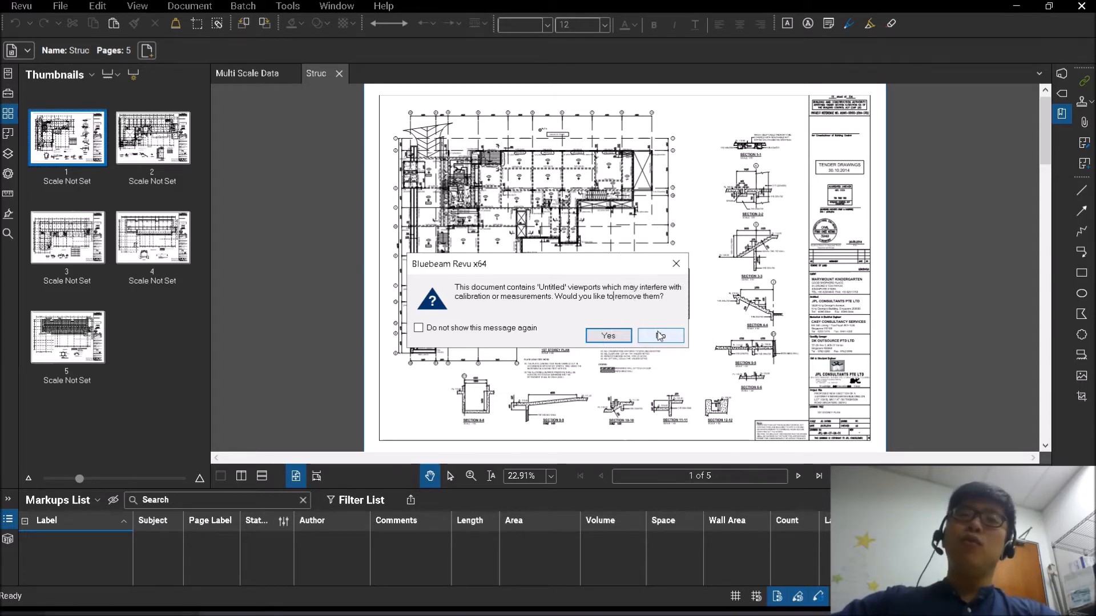
mouse_move(632, 272)
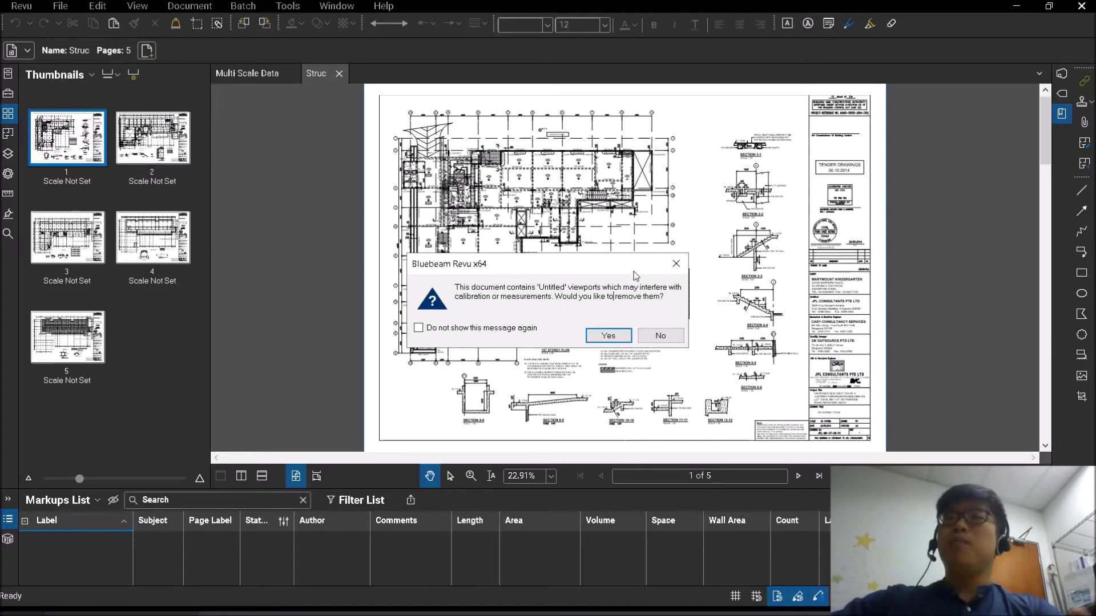
mouse_move(659, 336)
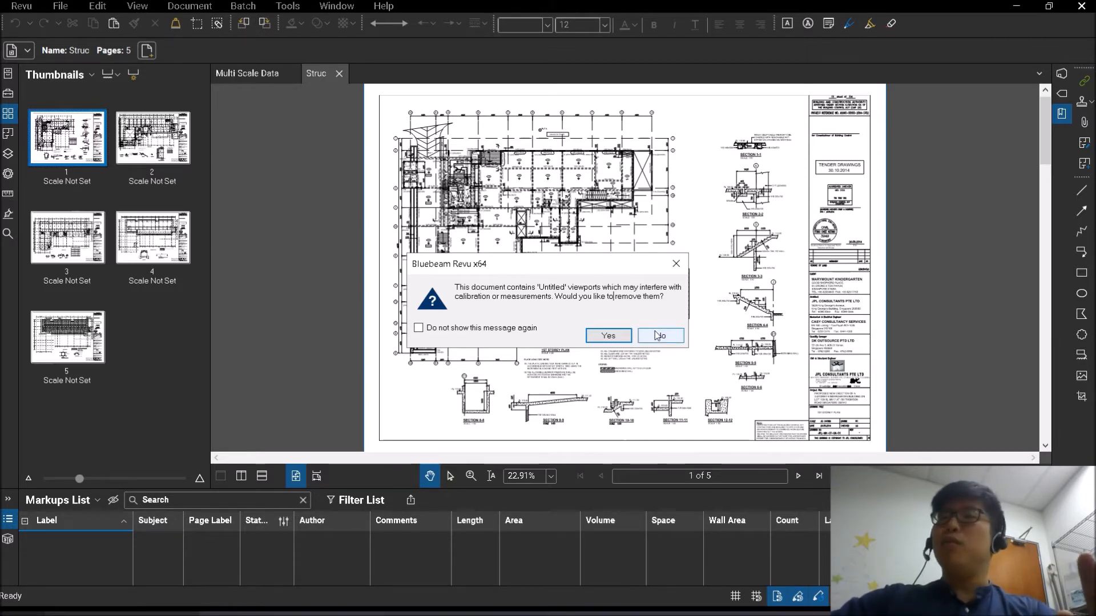
click(658, 336)
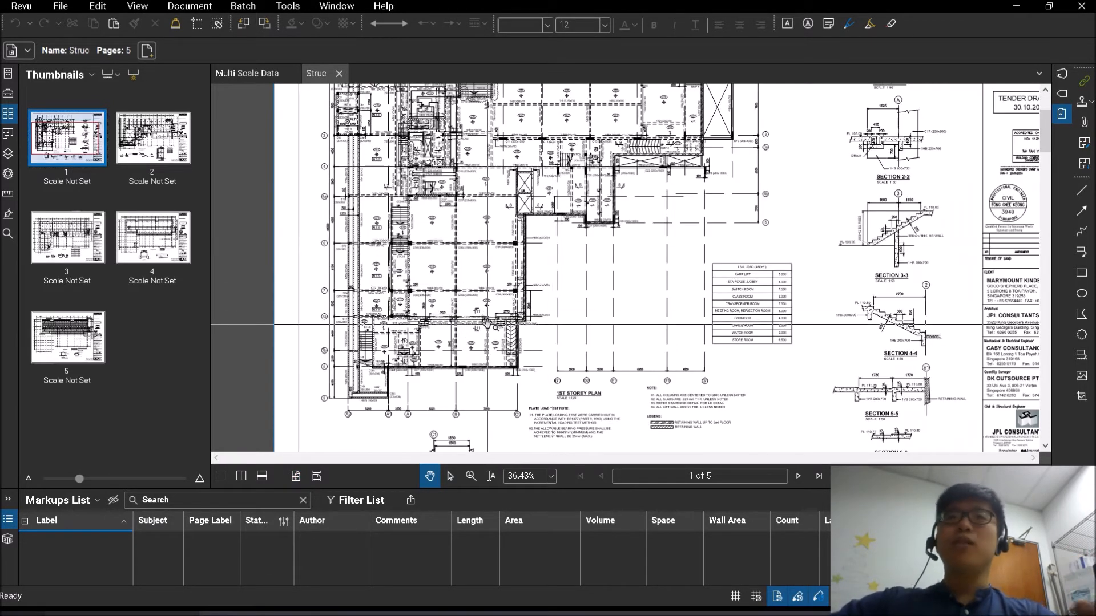
Show the Measurements panel and highlight each Untitled viewport, including the full-sheet one
click(9, 236)
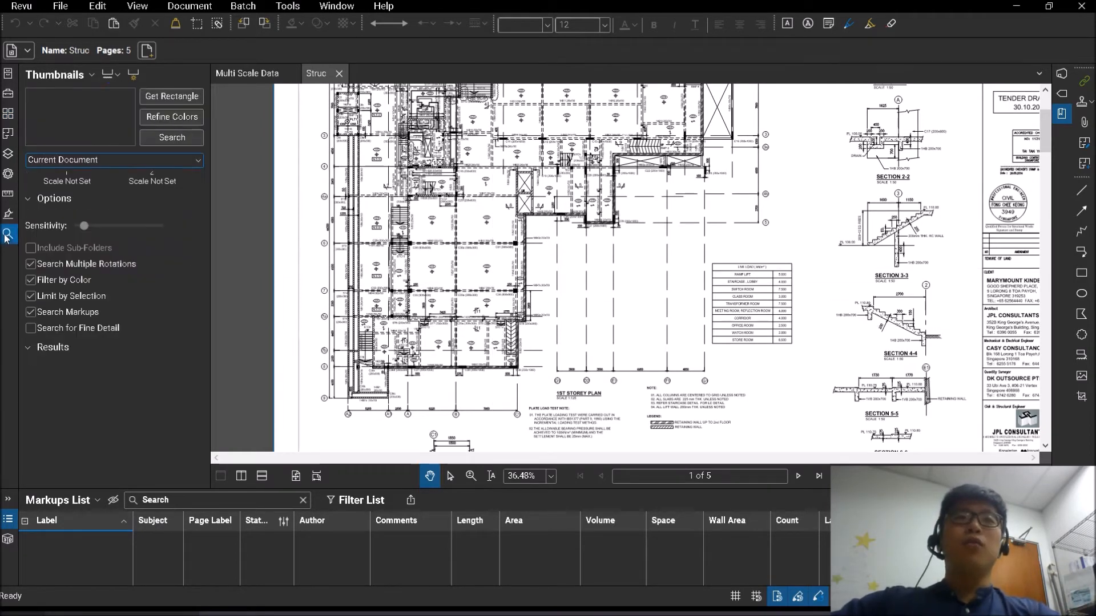
click(9, 235)
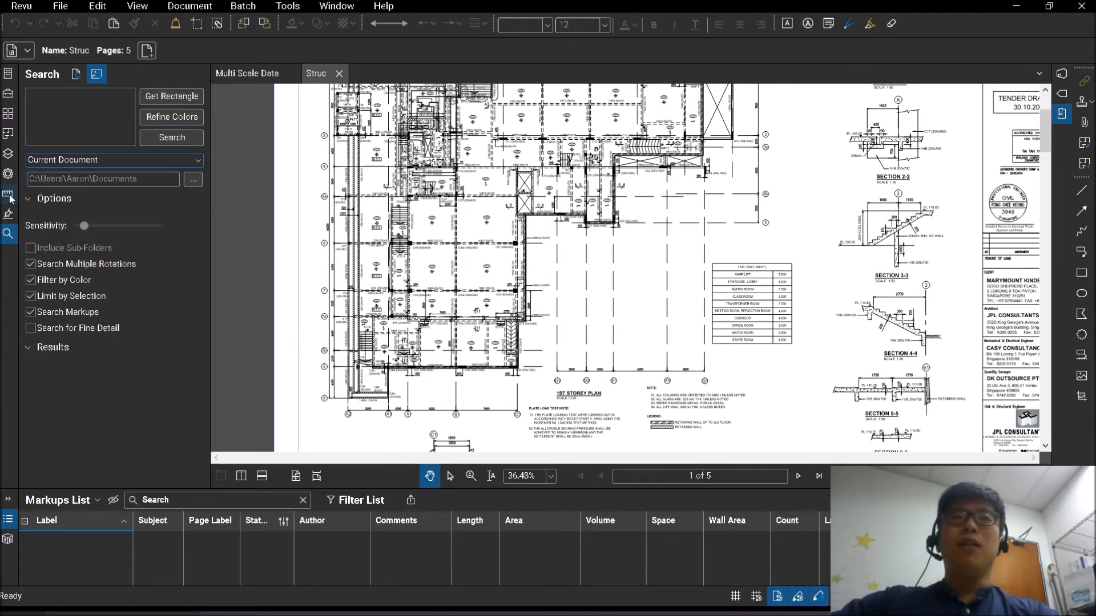
click(9, 195)
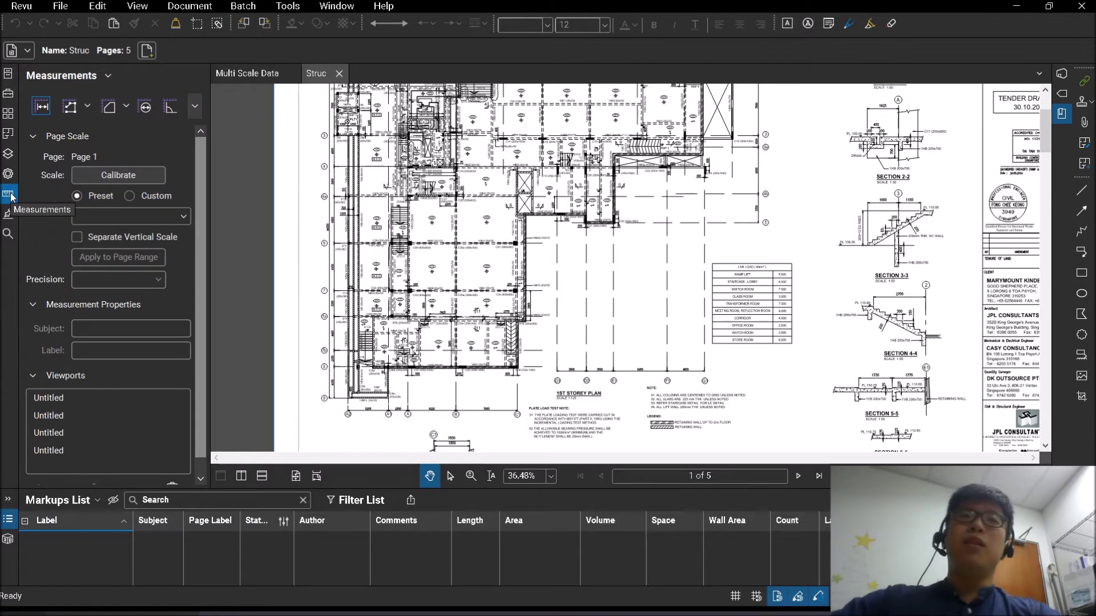
click(70, 432)
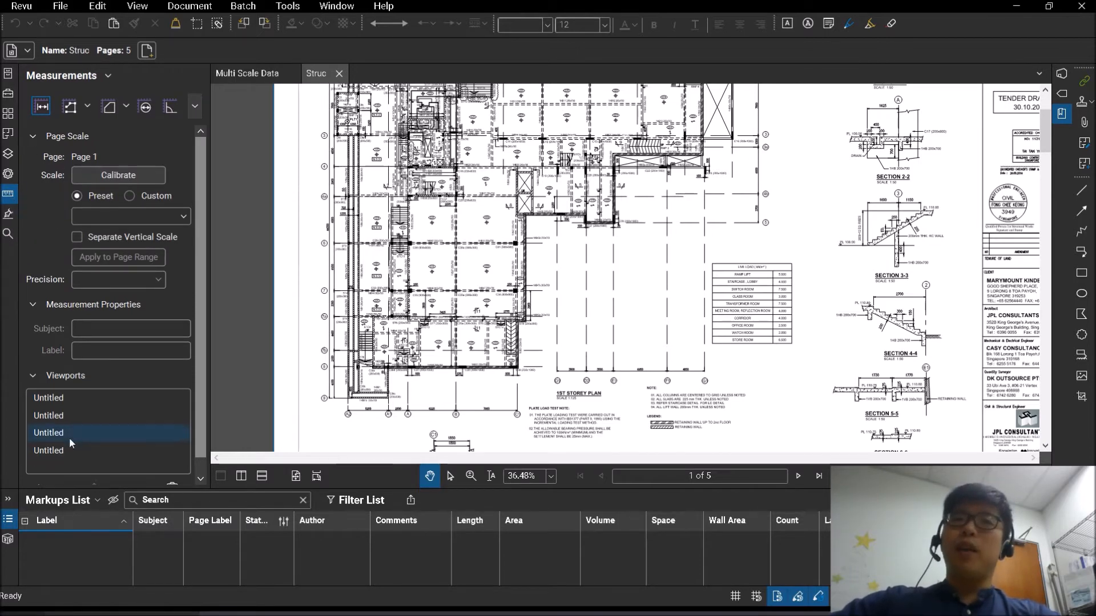
click(49, 415)
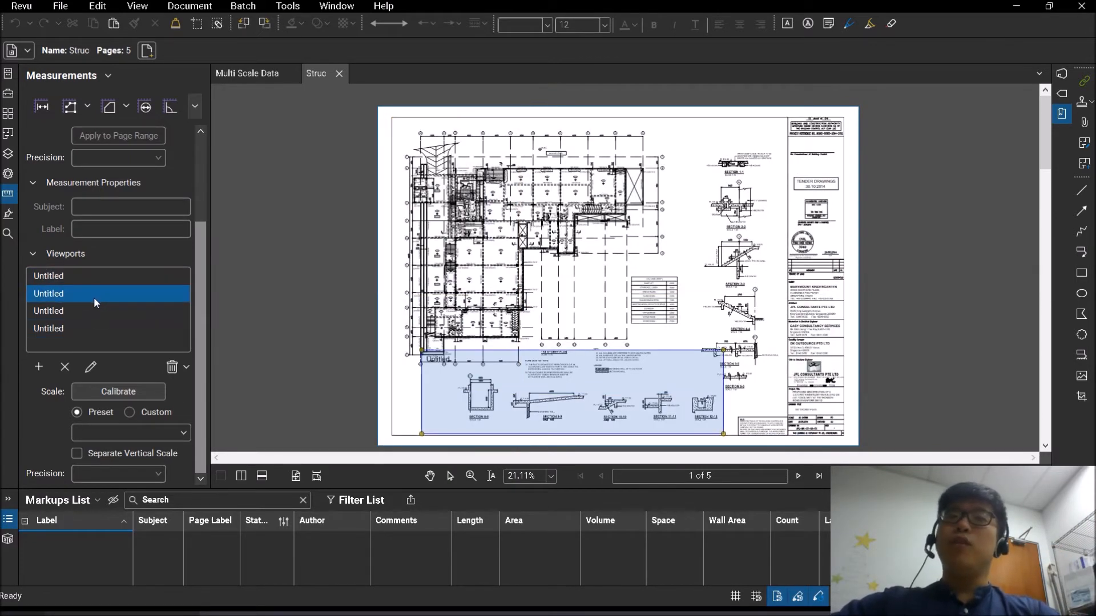
click(48, 276)
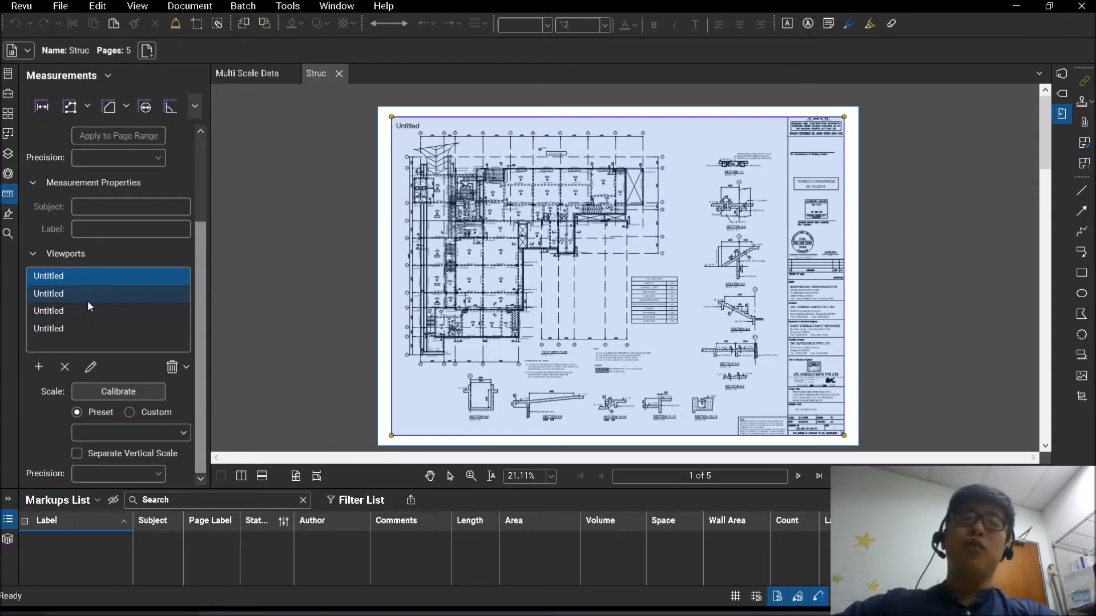
Clear all viewports from the whole document via the Viewports delete menu
click(186, 367)
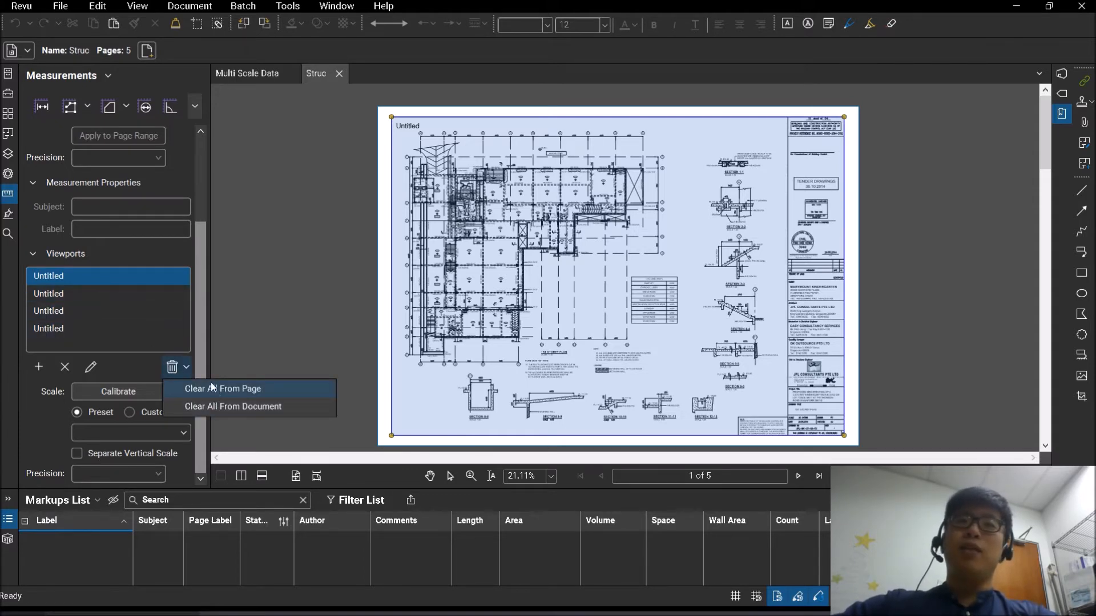
mouse_move(222, 388)
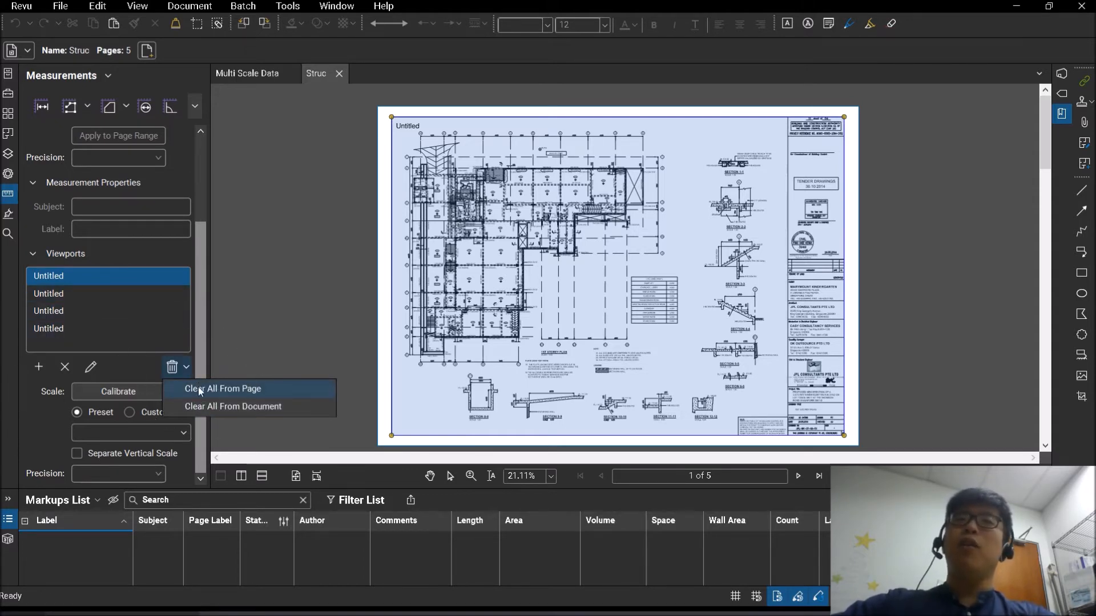
mouse_move(211, 411)
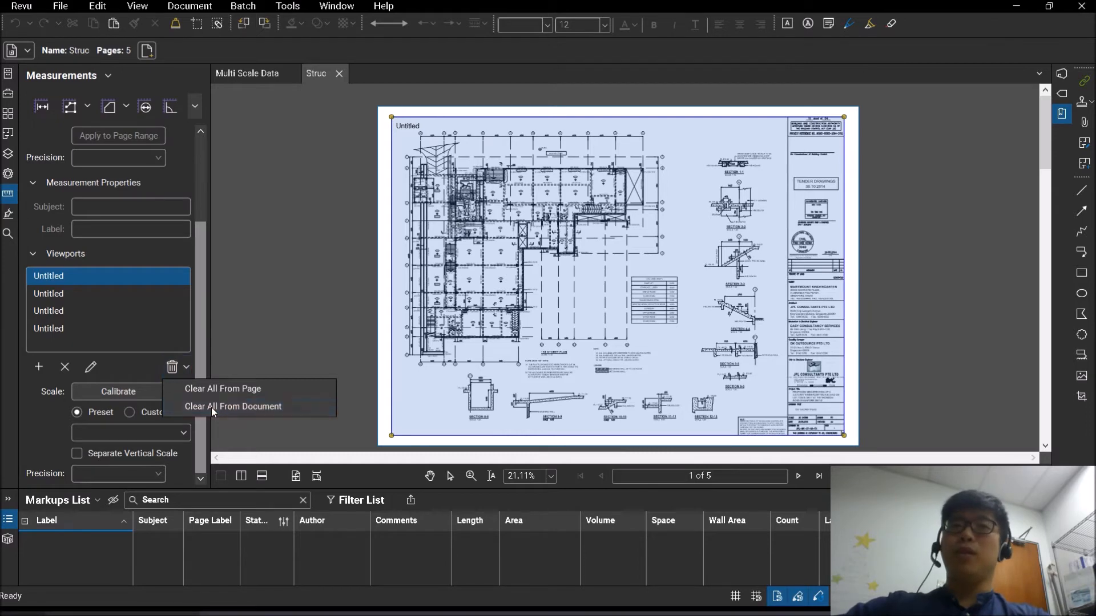
click(234, 406)
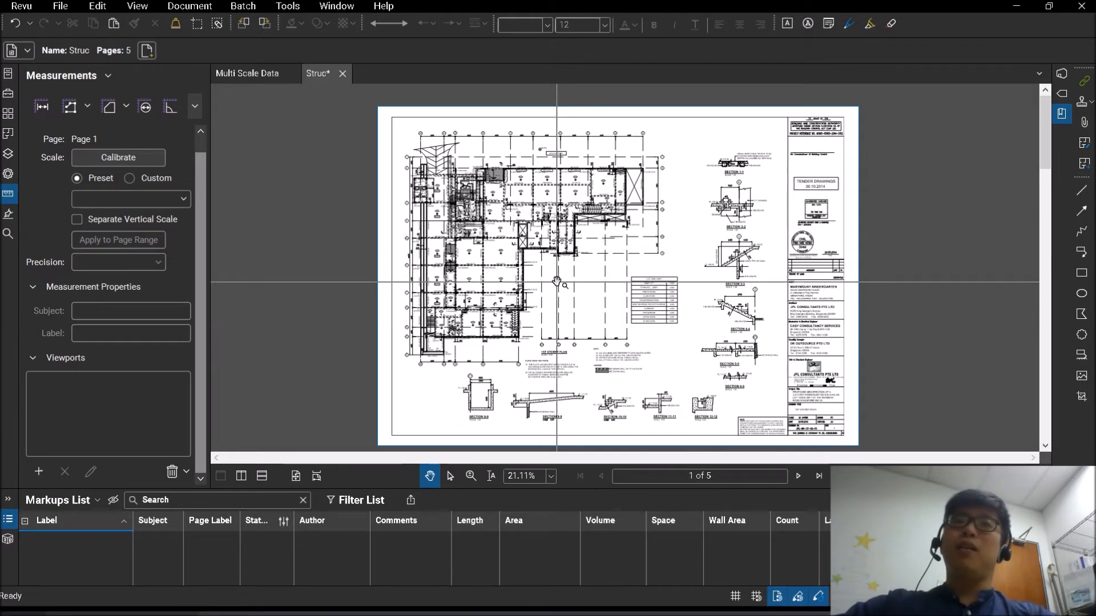
click(246, 74)
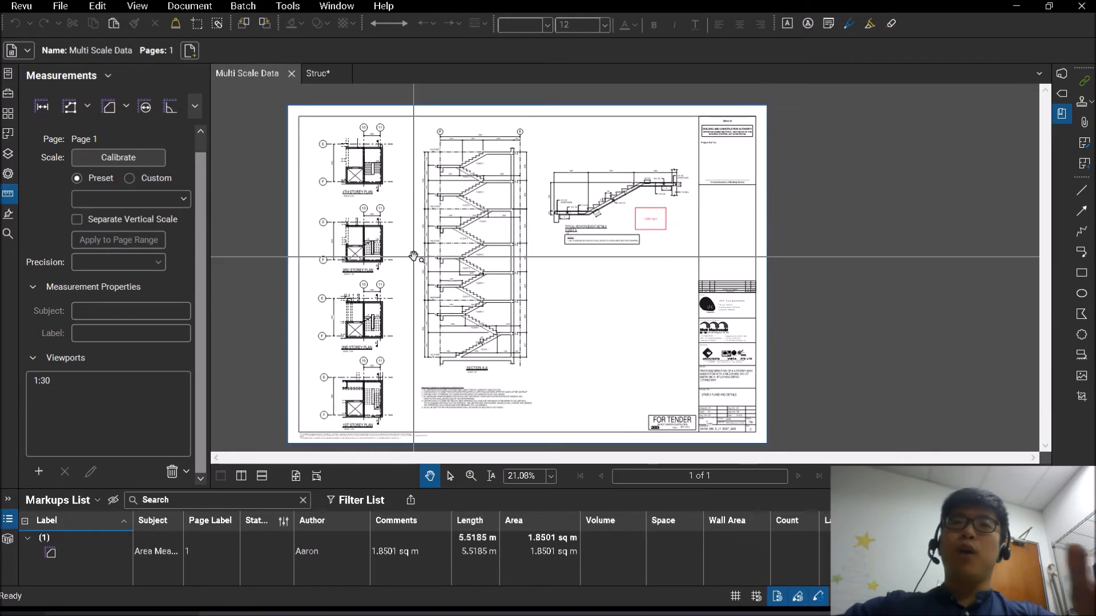
Select the 1:30 viewport to view its region and 60.0288 mm = 1.8 m scale
click(109, 380)
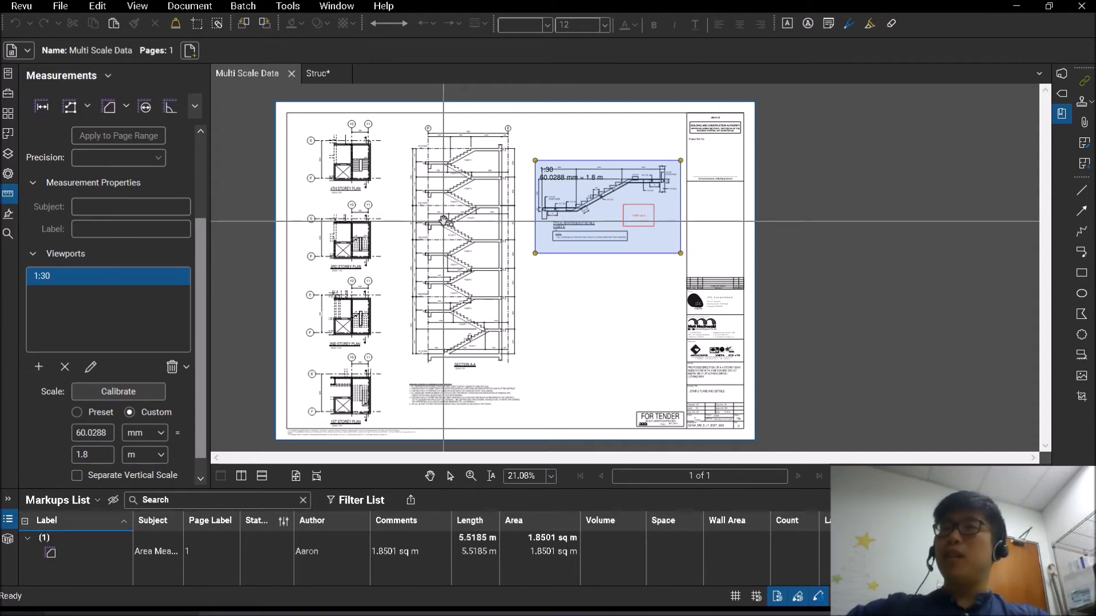
mouse_move(458, 237)
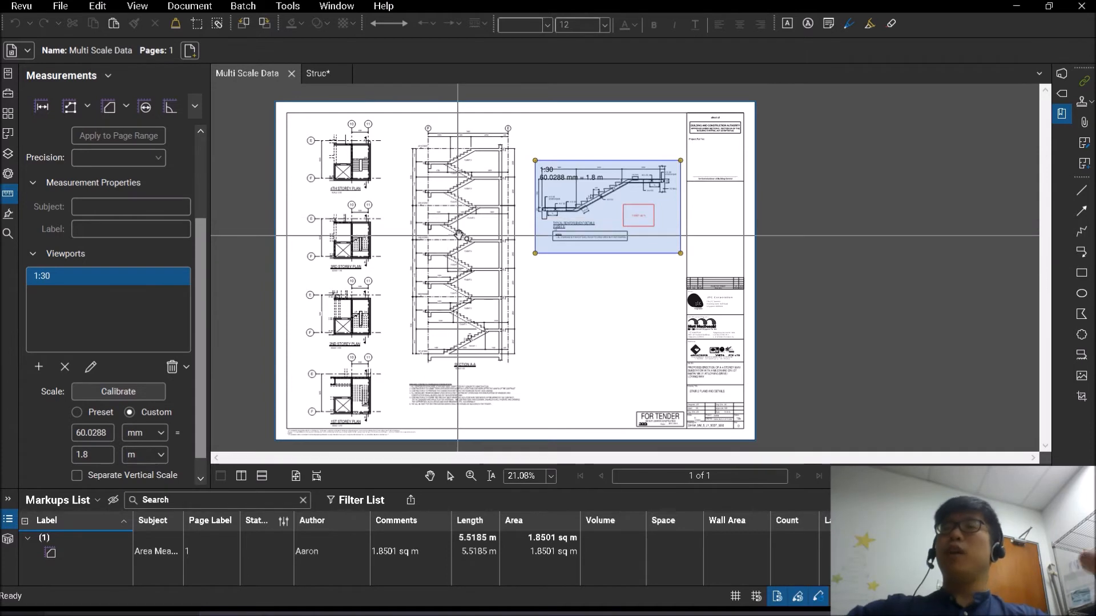
mouse_move(356, 329)
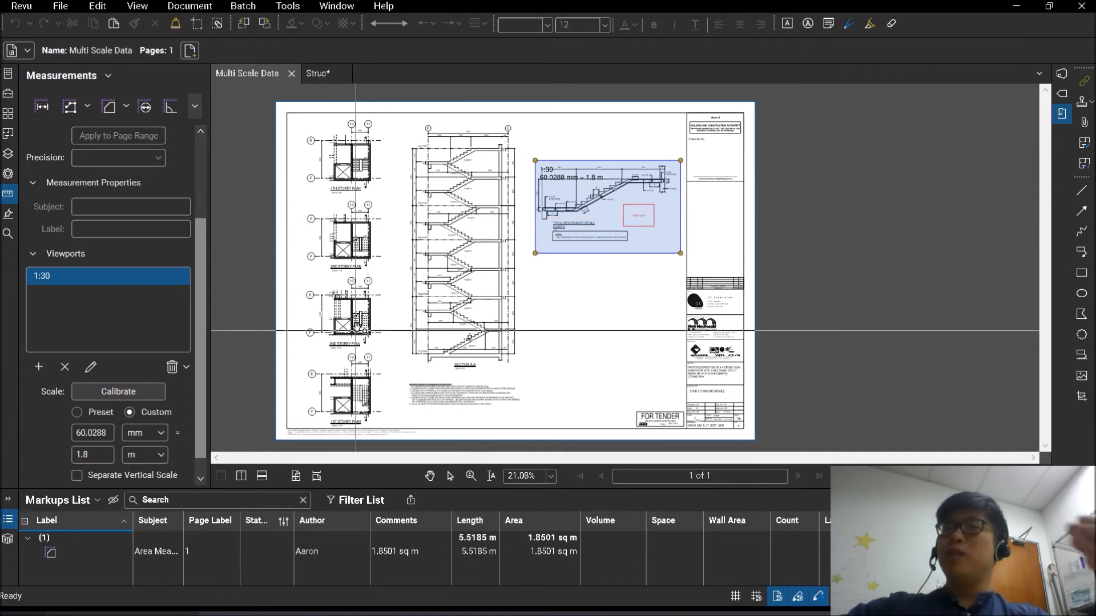
mouse_move(361, 325)
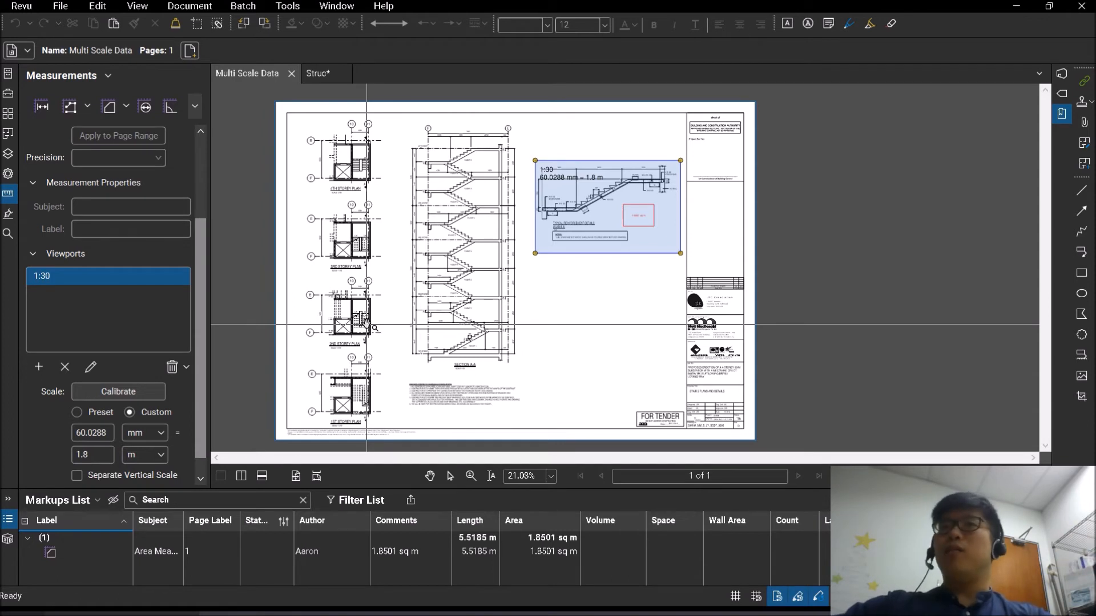
Draw a new viewport region, name it '1:50 Section A-A', and apply
click(38, 366)
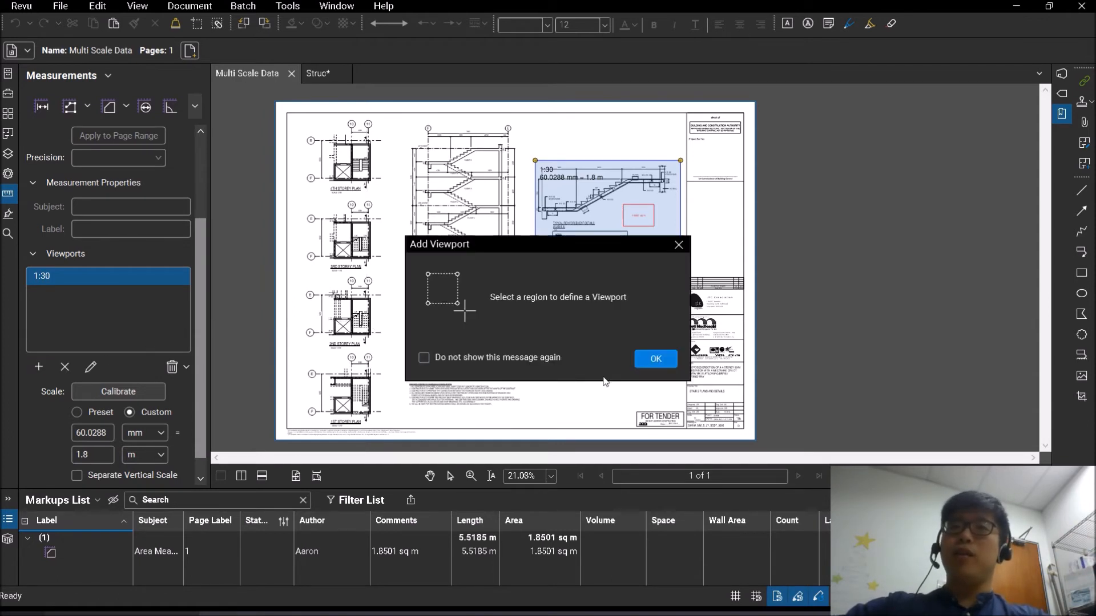
click(655, 359)
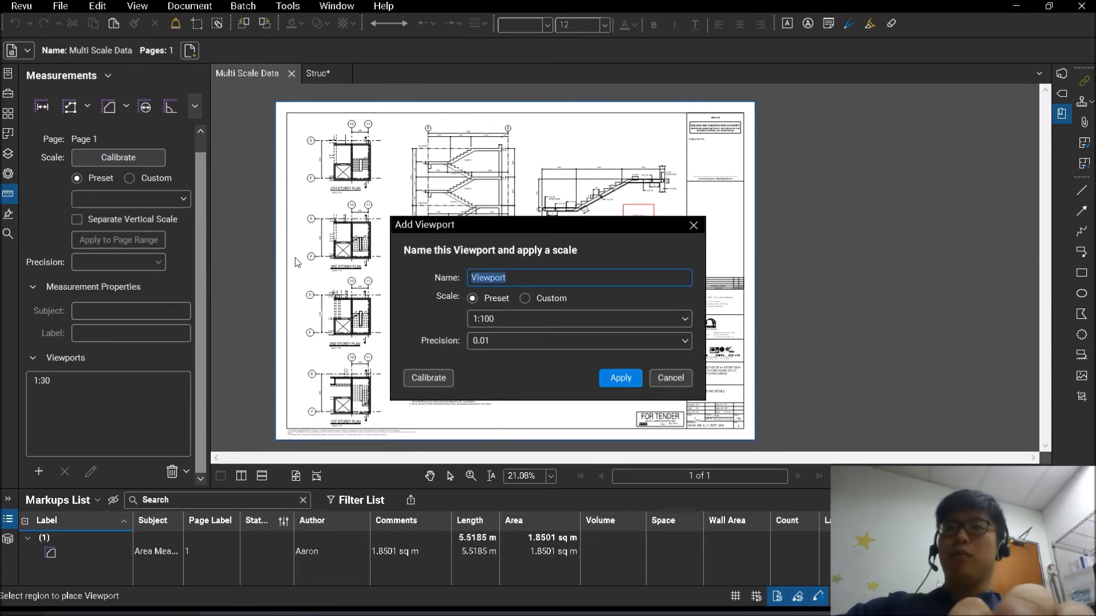
text(1:50 Se)
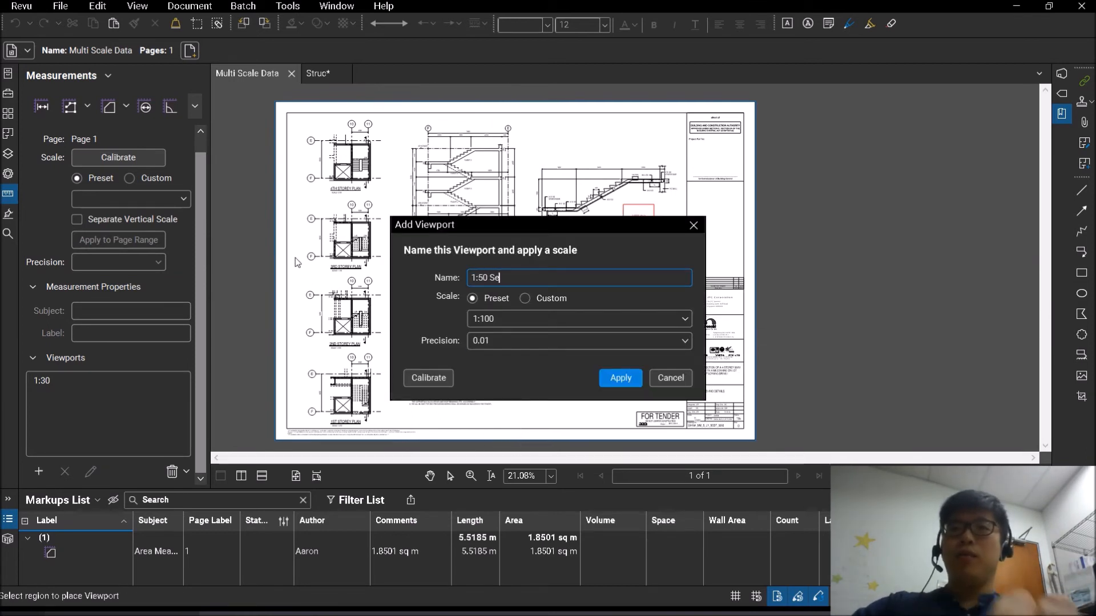
text(ction A-A)
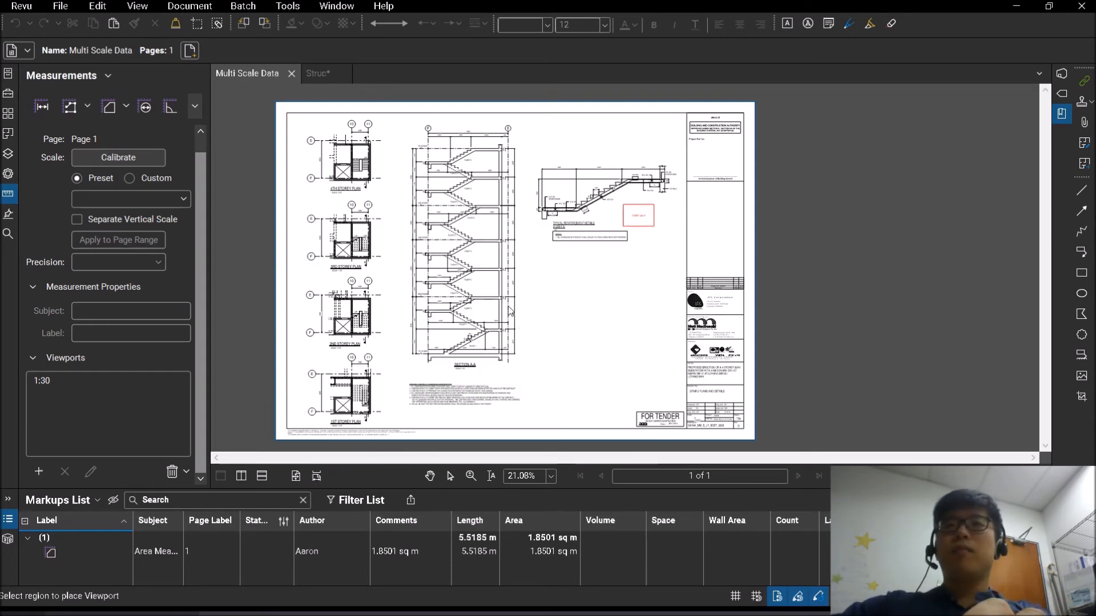
click(471, 476)
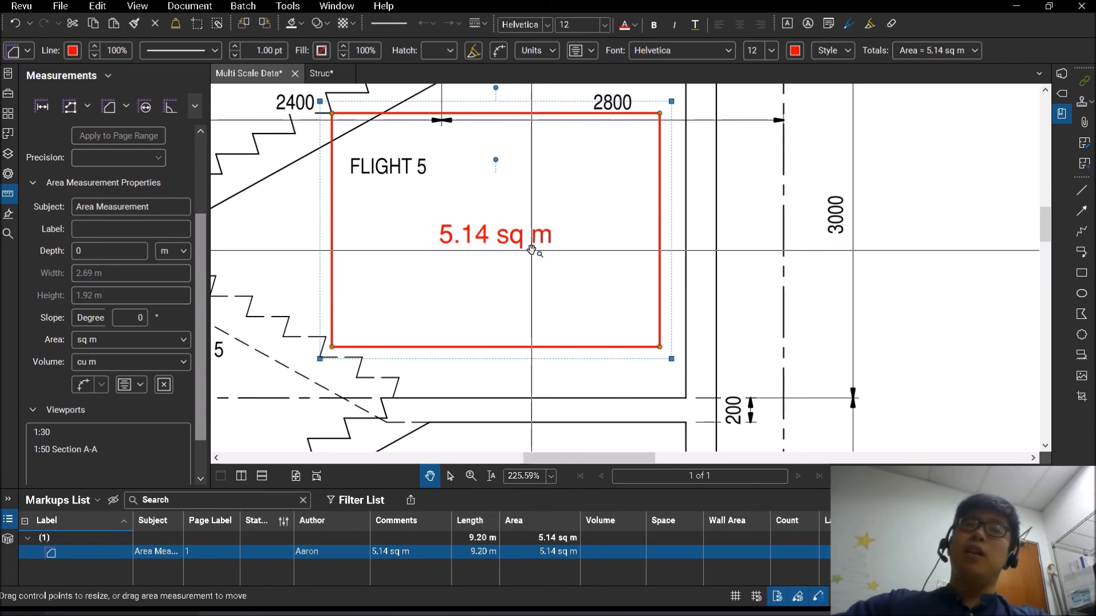
mouse_move(530, 267)
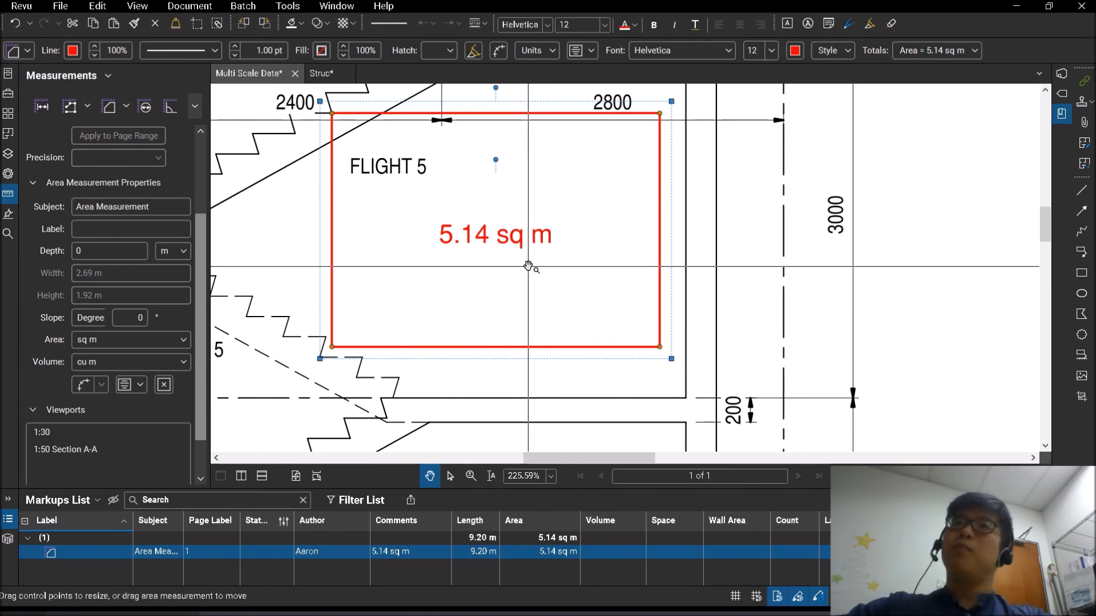